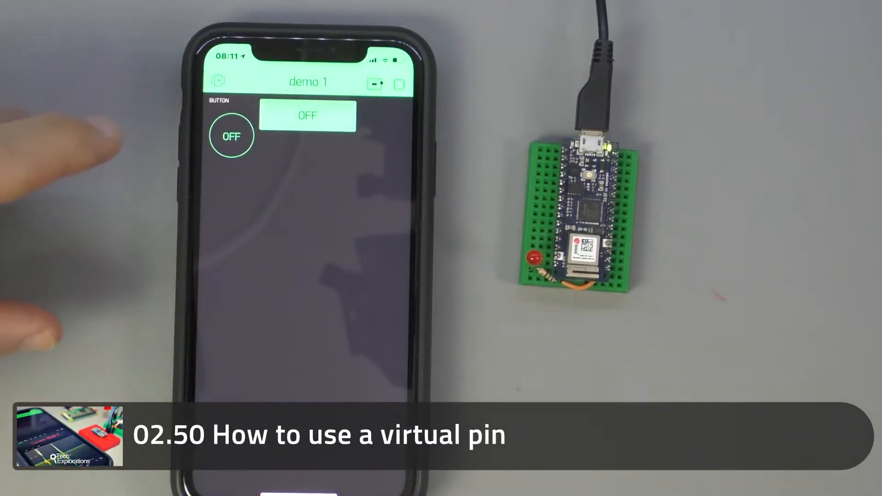
Step: Navigate the Blynk docs to Virtual Pins and reach the 'Send data from app to hardware' BLYNK_WRITE(V1) example
click(235, 137)
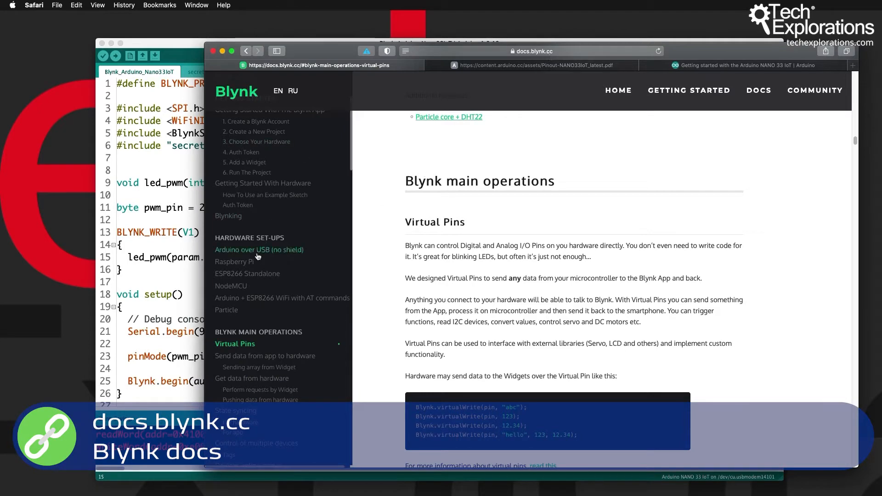
mouse_move(295, 308)
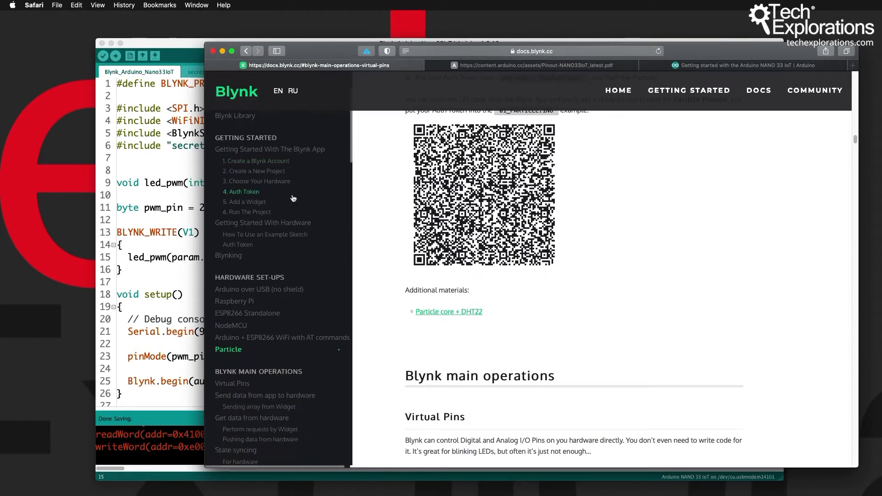
scroll(down, 3)
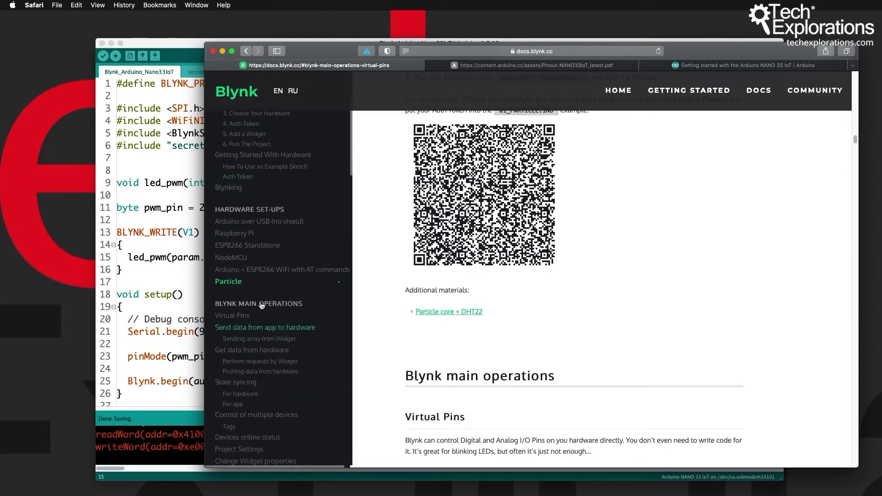
click(232, 316)
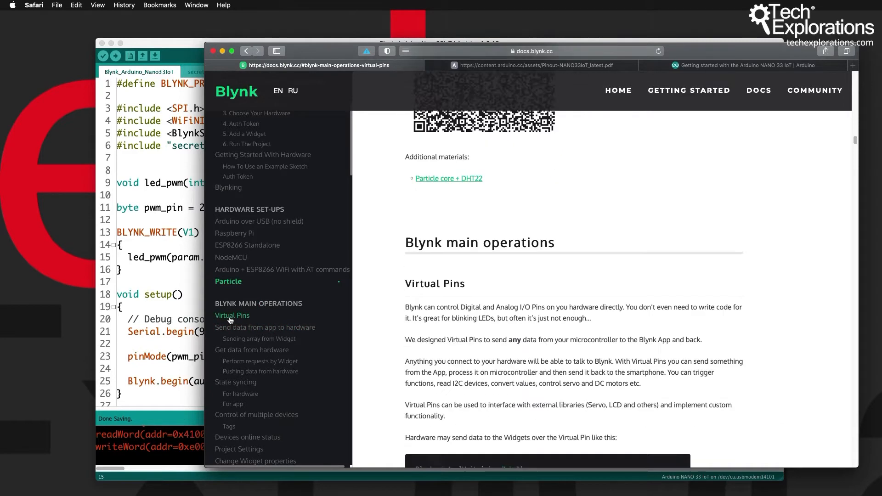
scroll(down, 3)
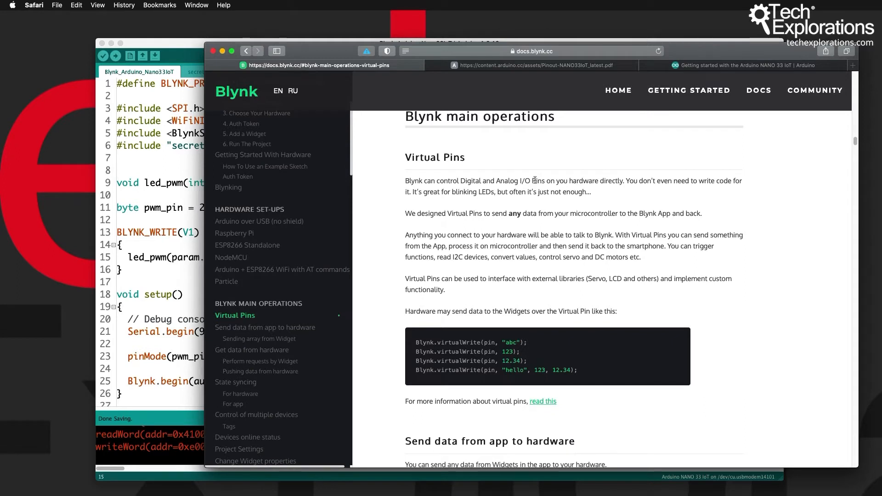
scroll(down, 3)
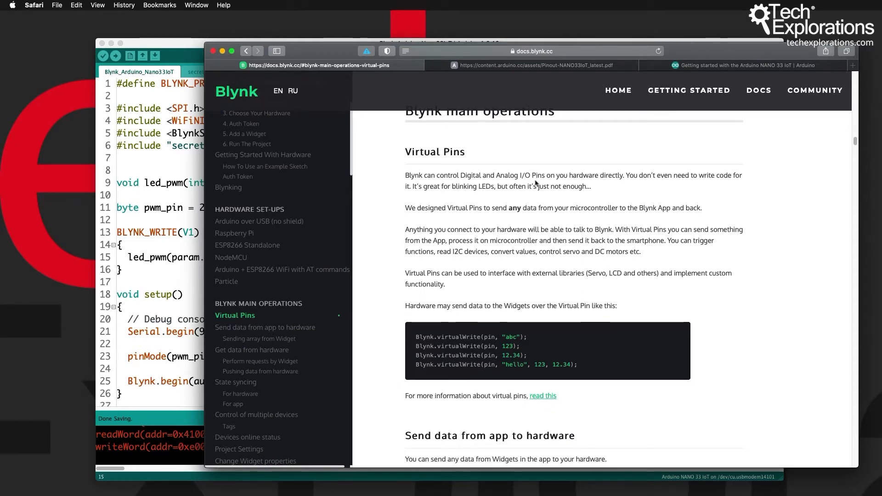
scroll(down, 3)
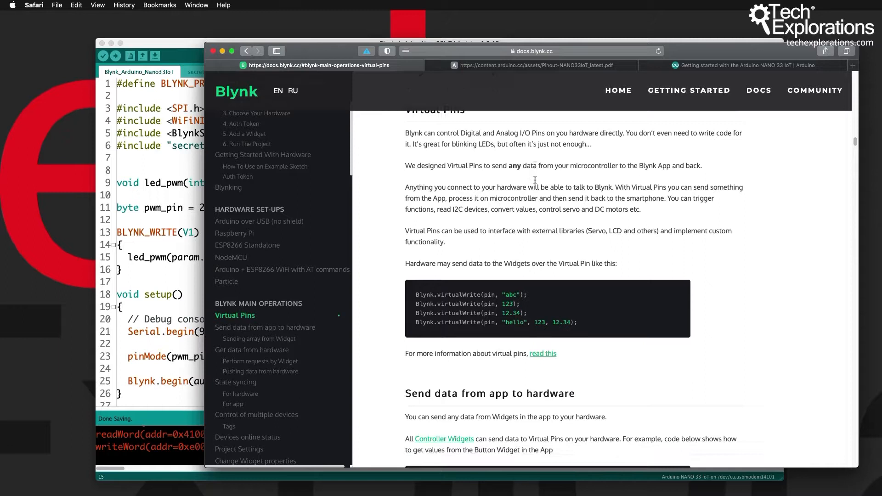
scroll(down, 3)
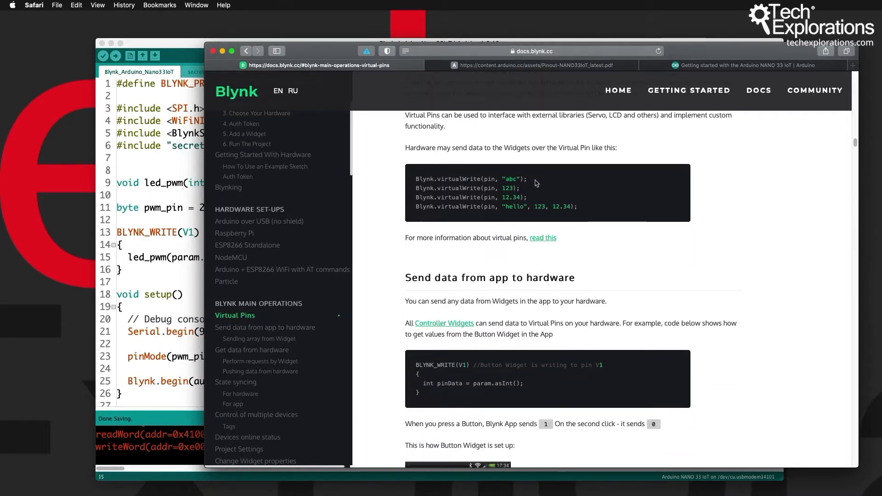
scroll(down, 3)
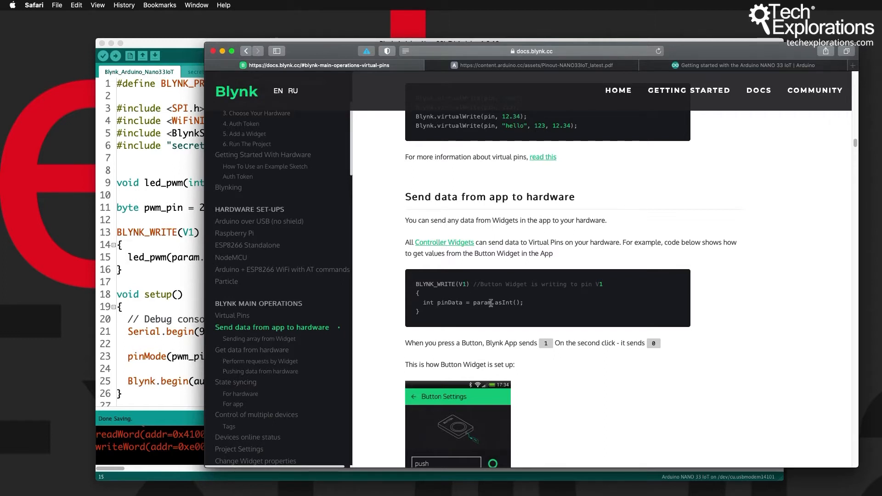
double_click(482, 302)
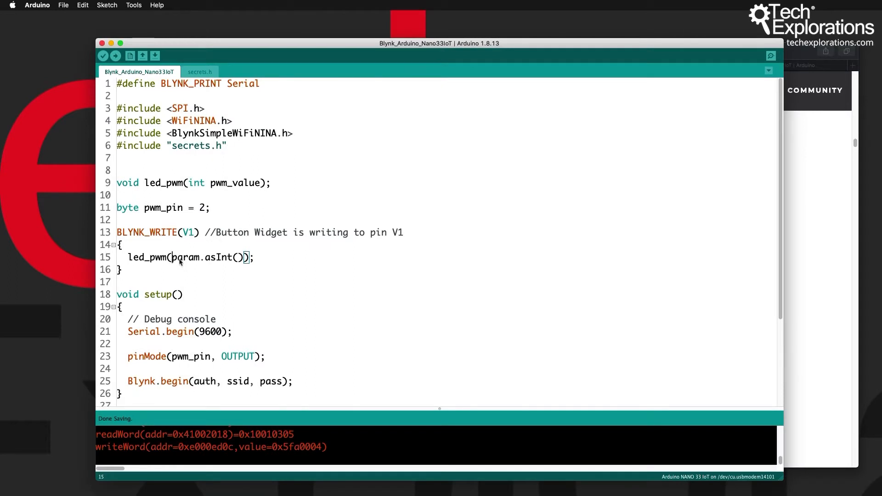
mouse_move(197, 256)
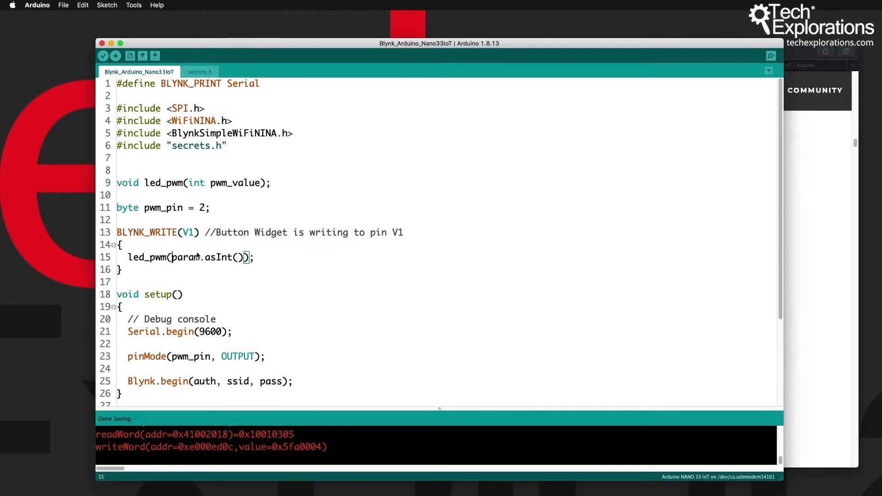
mouse_move(390, 203)
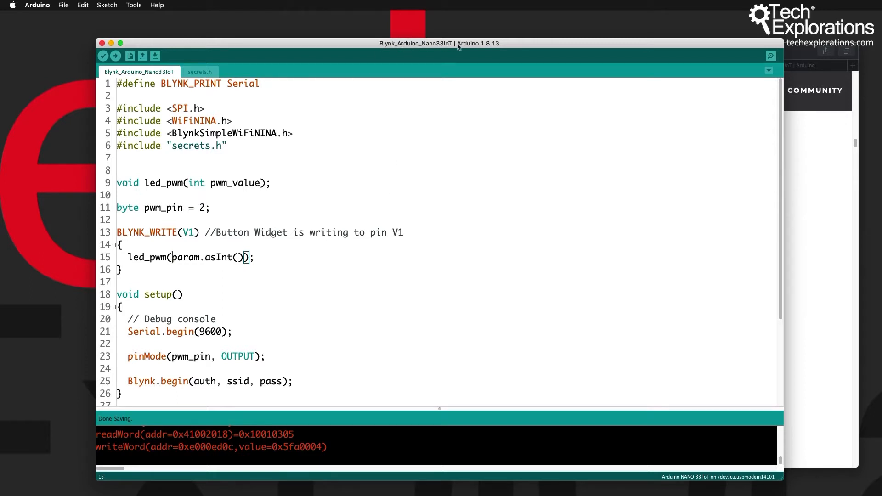
mouse_move(402, 66)
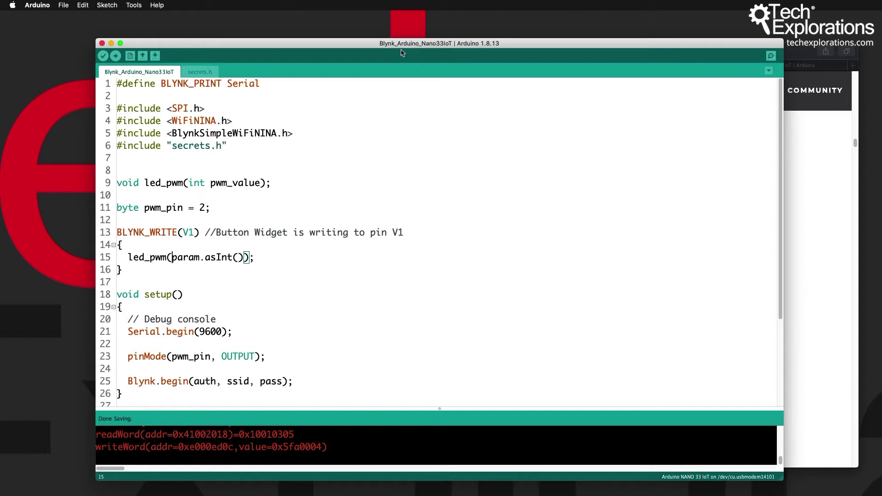
mouse_move(412, 57)
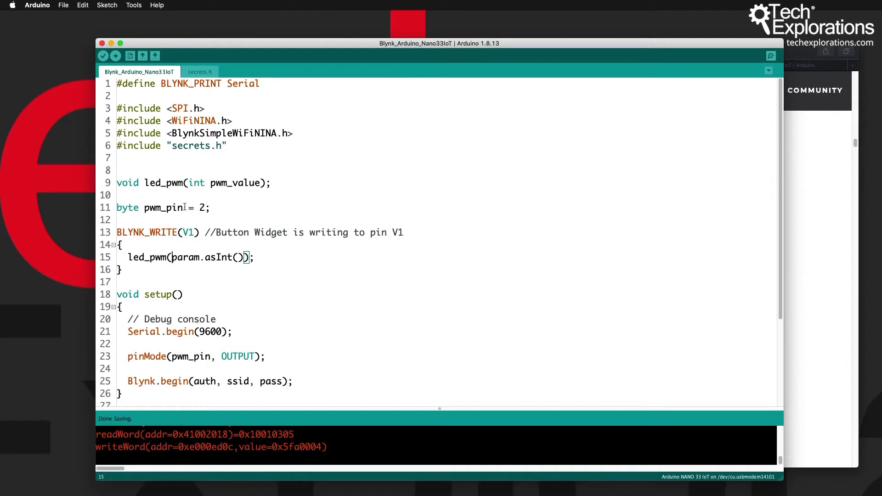
Step: Highlight the pwm_value parameter in the led_pwm prototype and reveal loop() and analogWrite(pwm_pin, pwm_value)
click(145, 183)
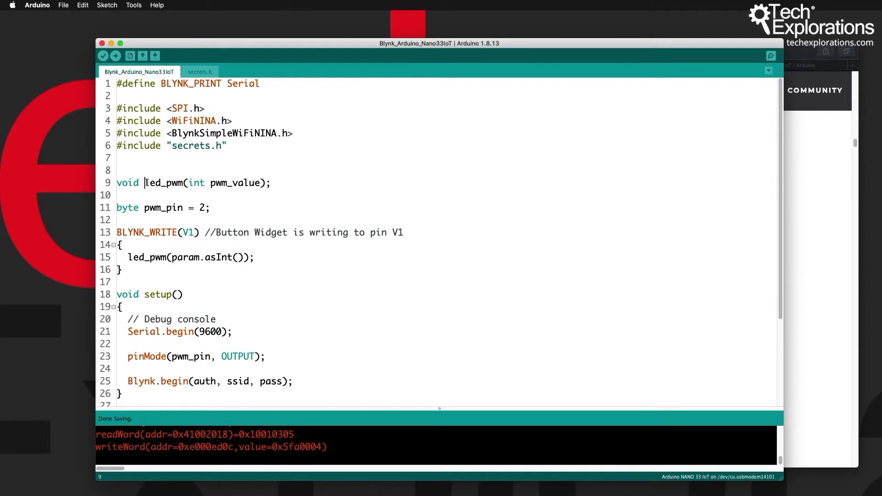
double_click(161, 183)
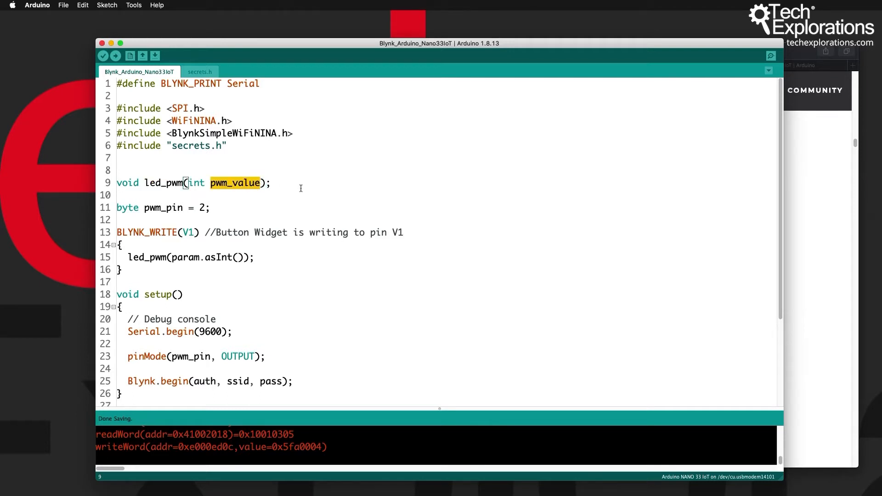
scroll(down, 3)
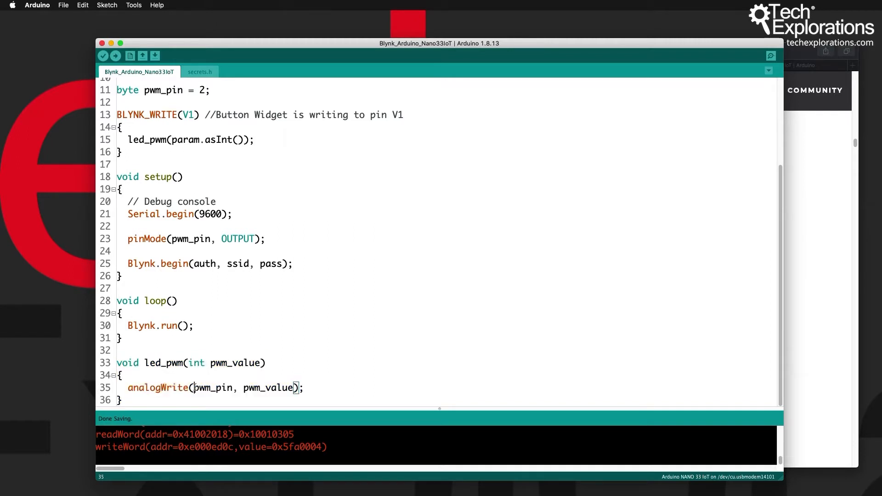
double_click(213, 388)
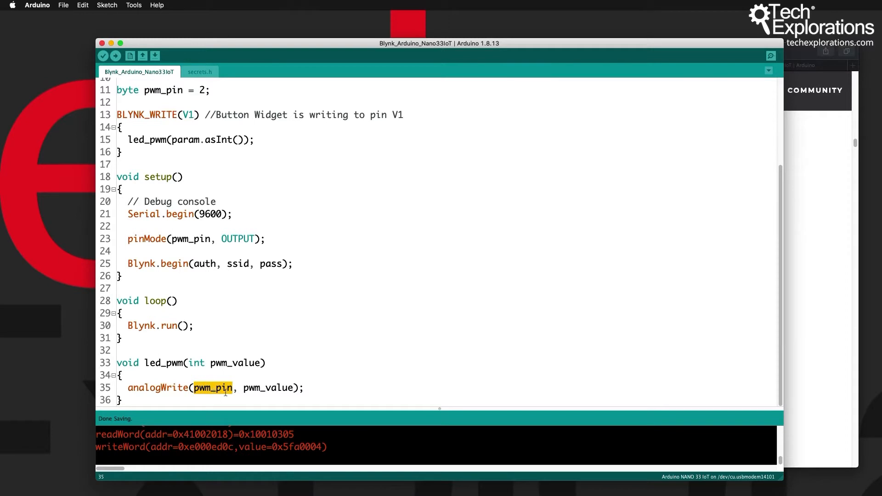
mouse_move(260, 375)
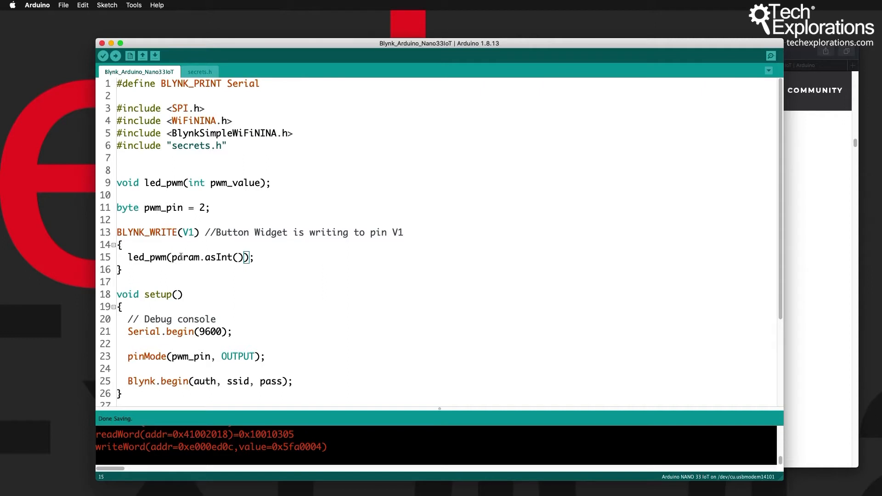
double_click(185, 257)
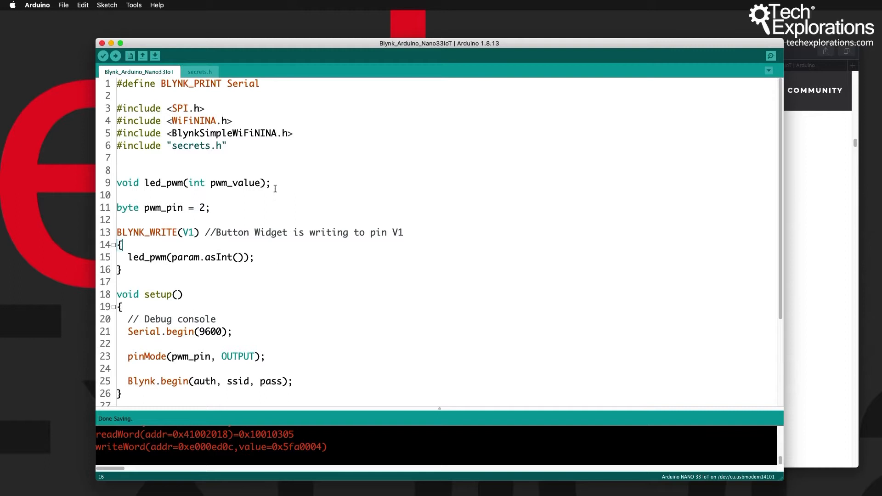
scroll(down, 3)
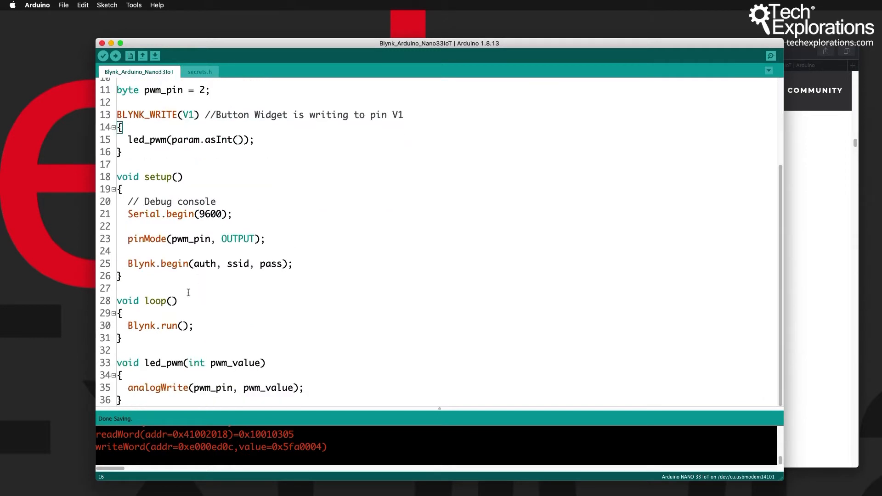
drag(117, 362, 122, 400)
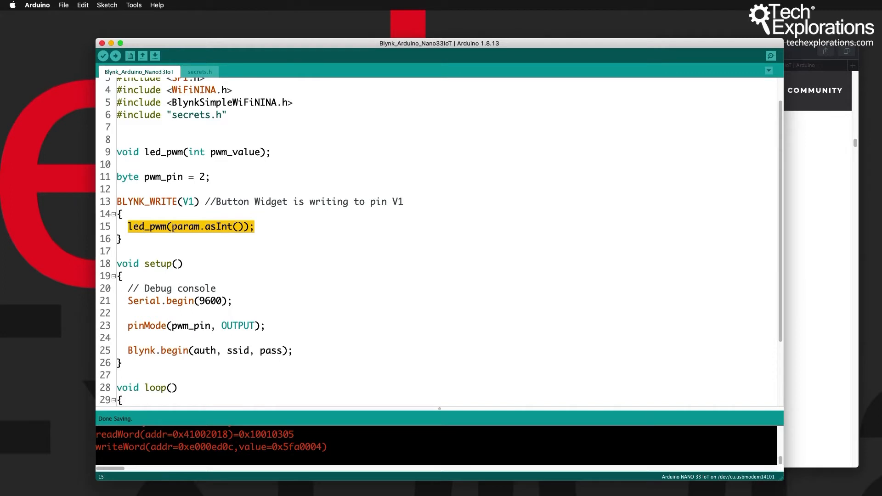
scroll(down, 3)
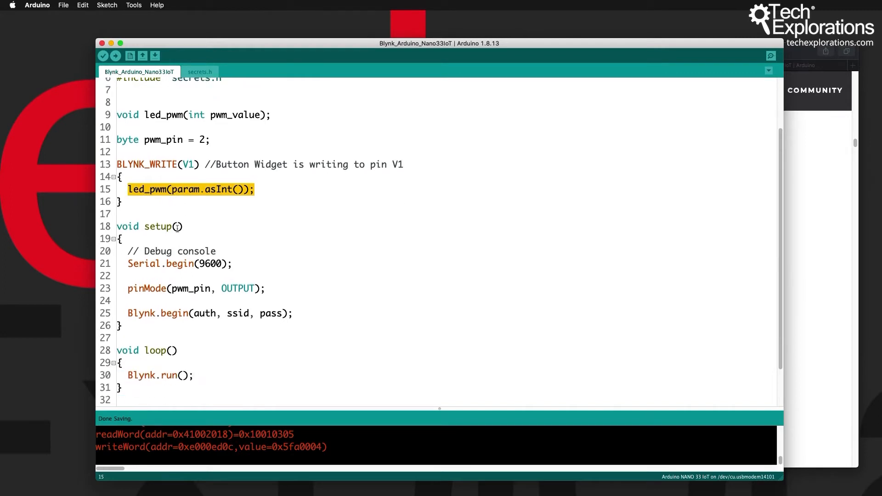
scroll(down, 3)
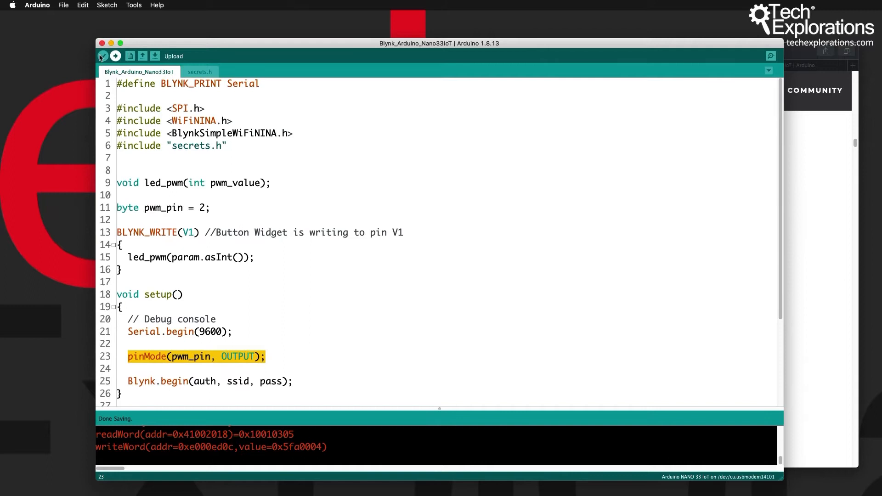
Step: Upload the LED-dimming sketch to the Arduino Nano 33 IoT board
click(116, 56)
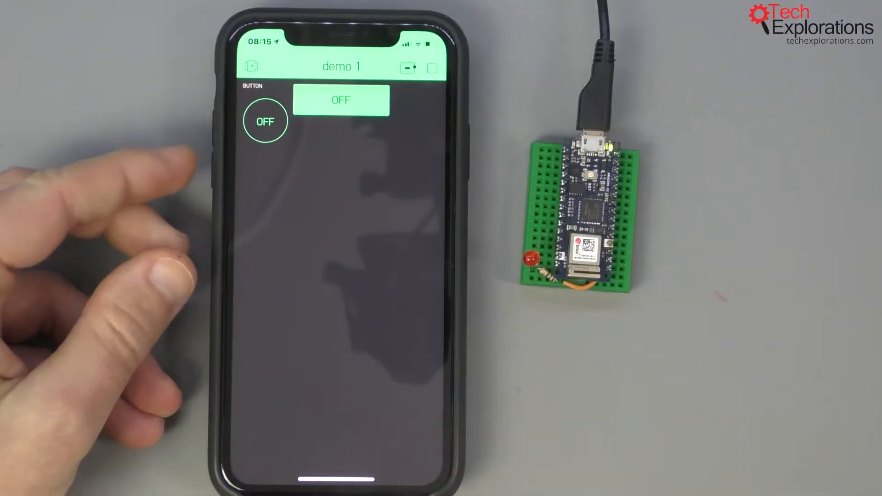
Step: Bring up the new slider's settings (output range 0–255) and its PIN chooser
click(265, 120)
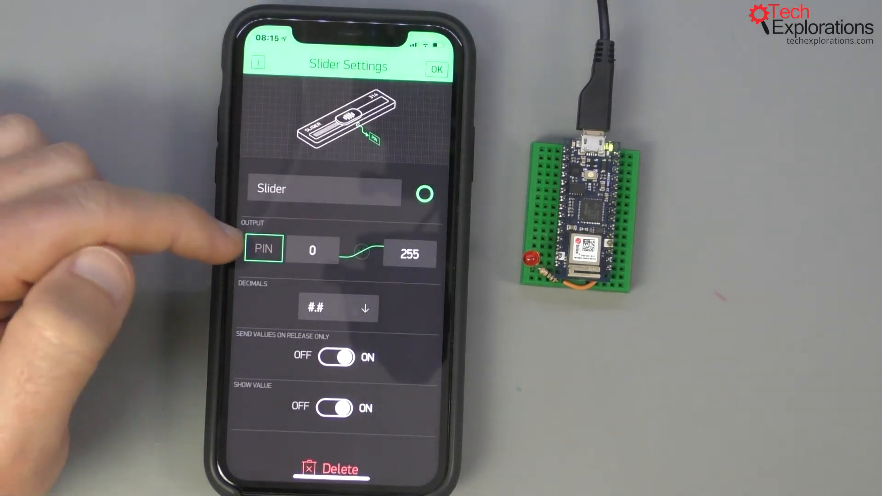
click(265, 250)
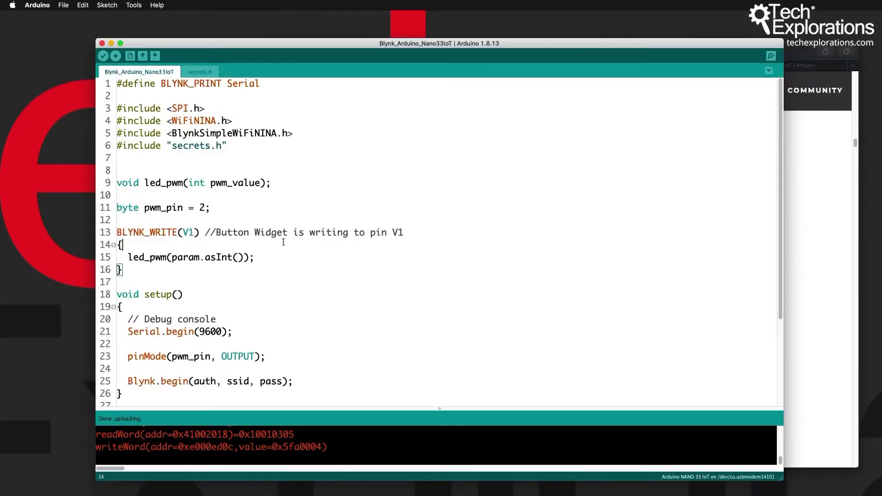
Step: Highlight virtual pin V1 in BLYNK_WRITE(V1) and return to the Blynk docs in Safari
double_click(186, 232)
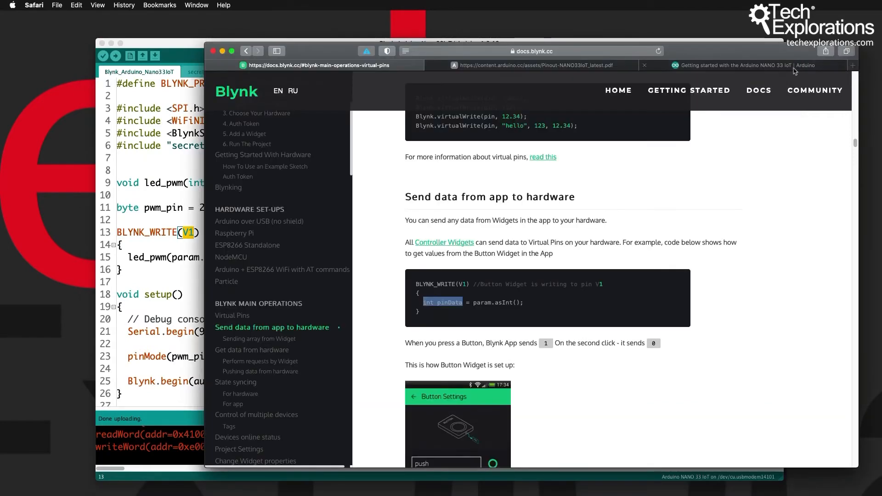
click(750, 65)
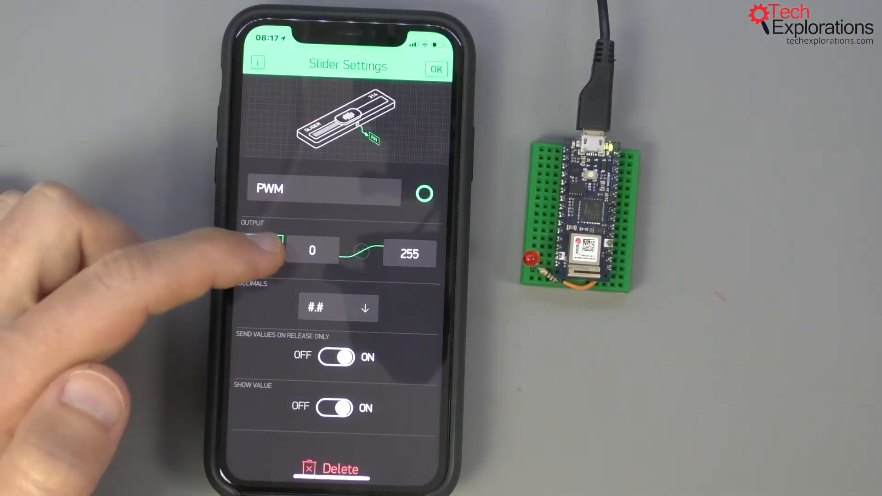
Step: Assign the PWM slider to Virtual V1, send values continuously while moving, and save it to the demo 1 dashboard
click(336, 308)
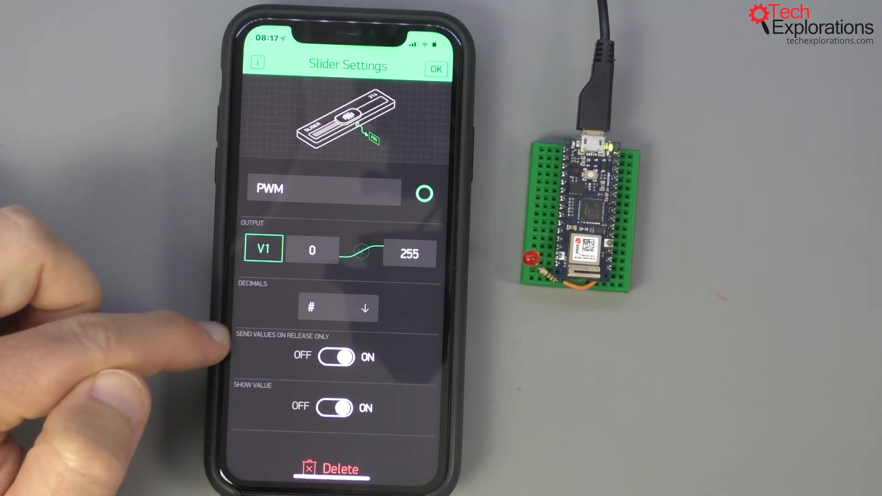
click(335, 357)
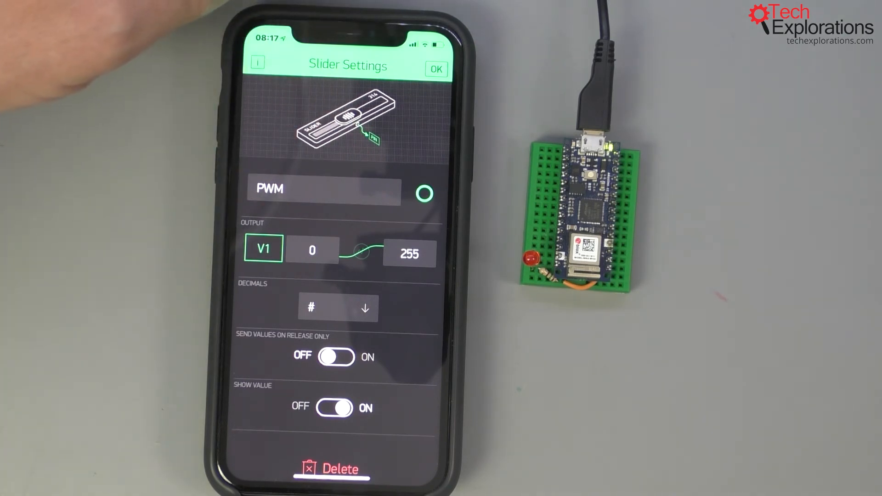
click(439, 68)
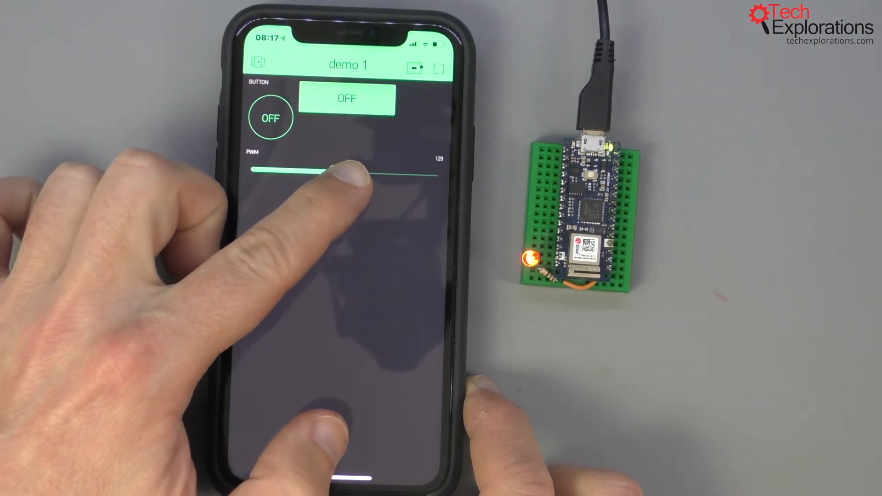
Step: Sweep the PWM slider through 255, 211, 40 and 101 to brighten and dim the LED
drag(338, 172, 406, 173)
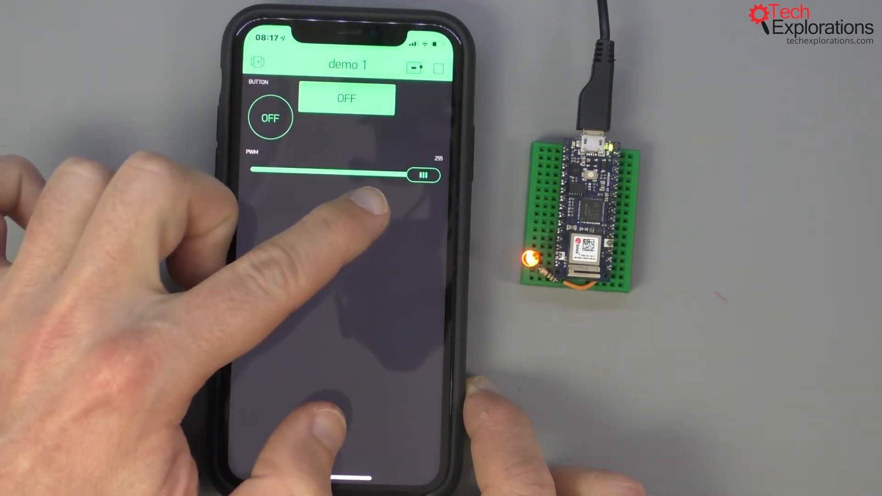
drag(423, 175, 408, 175)
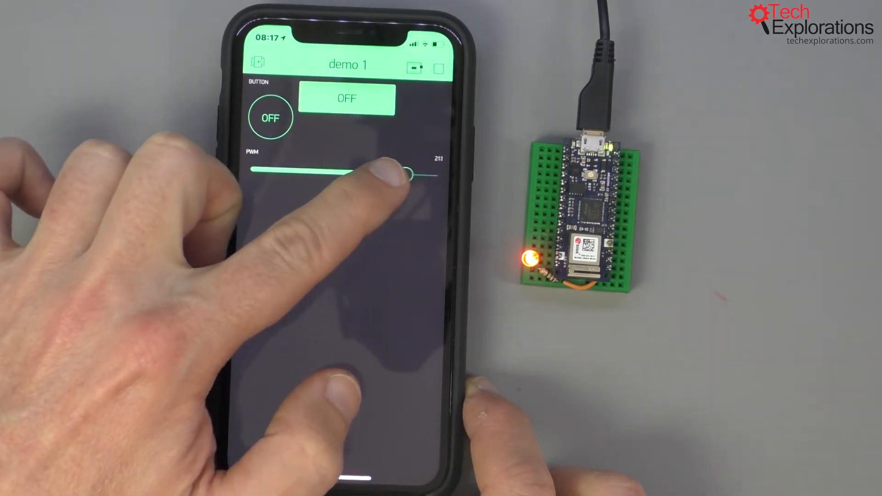
drag(405, 174, 293, 170)
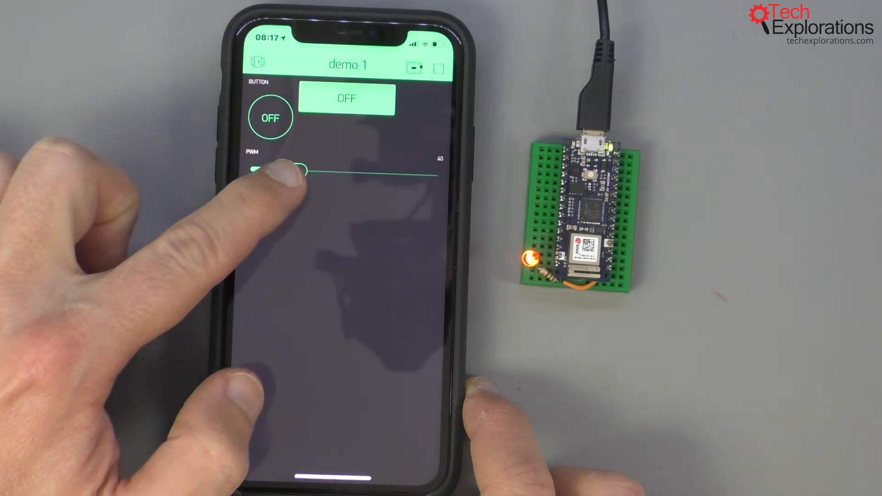
drag(295, 169, 366, 170)
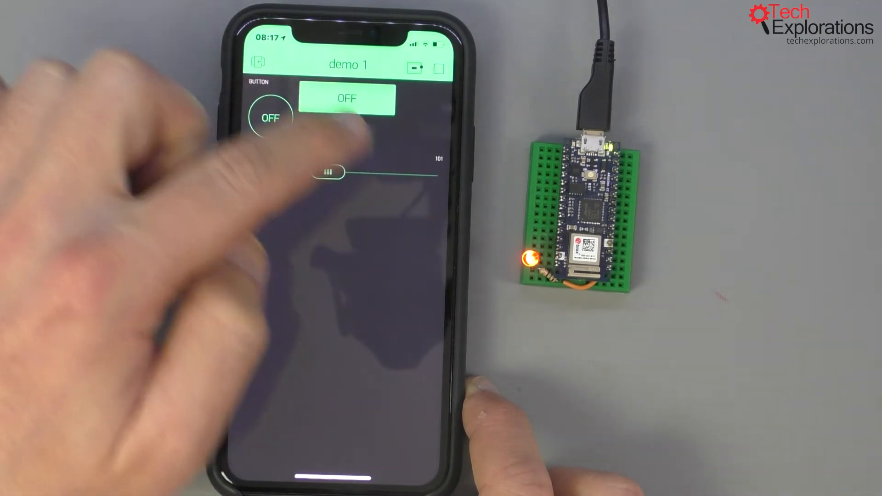
drag(331, 172, 329, 171)
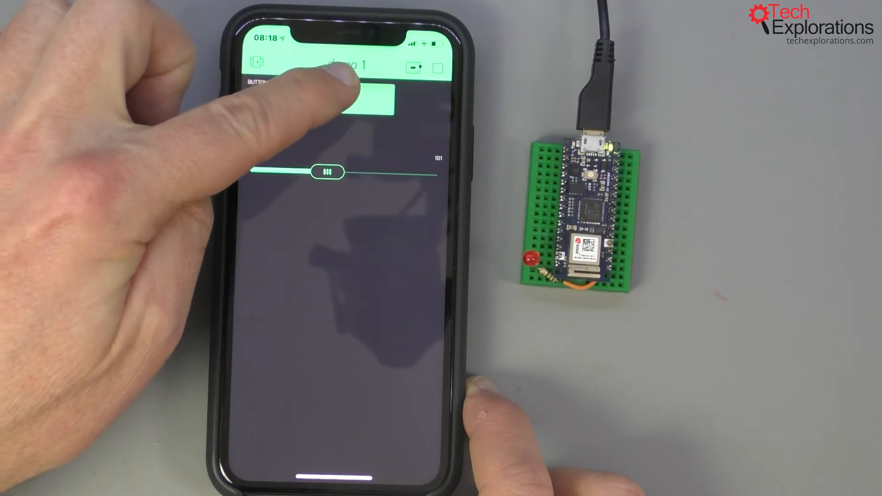
Step: Stop the demo 1 project for editing and close Project Settings back to the dashboard
click(376, 99)
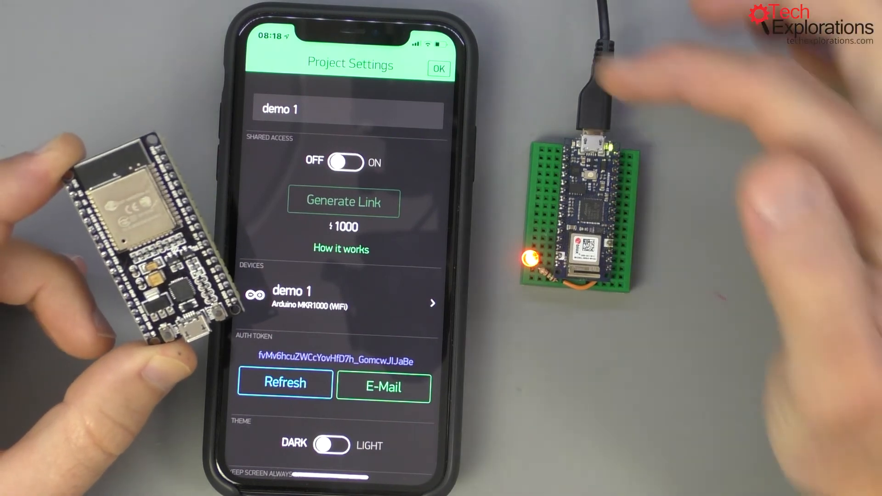
click(439, 69)
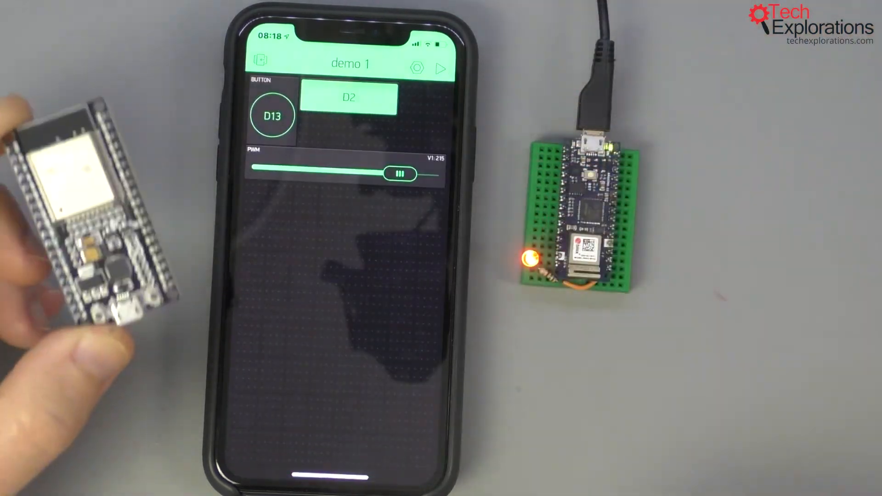